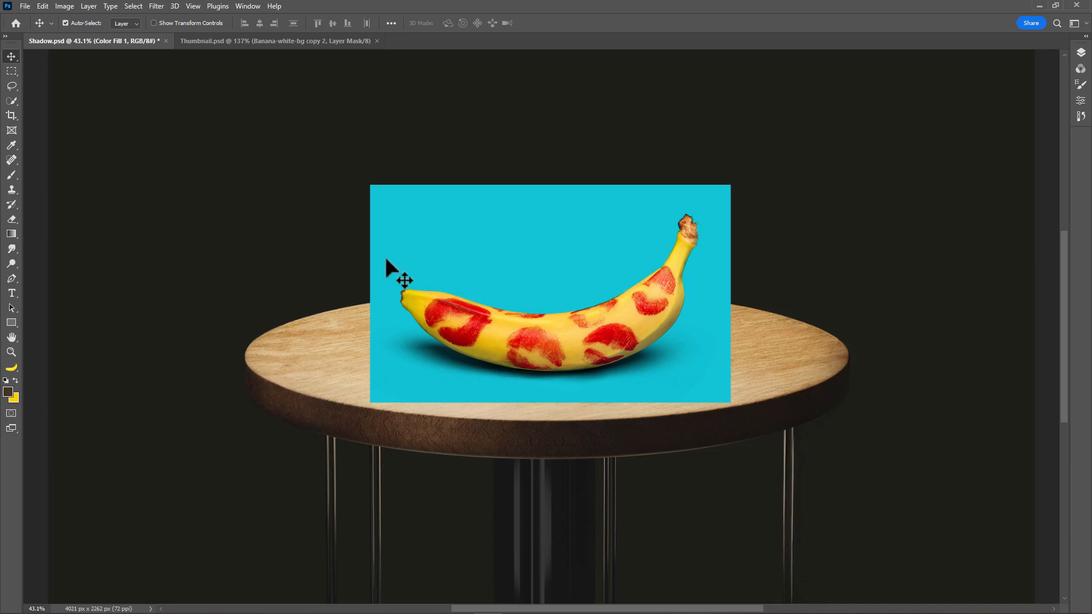
Step: Select the banana subject and copy Color Fill 1 onto a banana-shaped masked layer
click(133, 6)
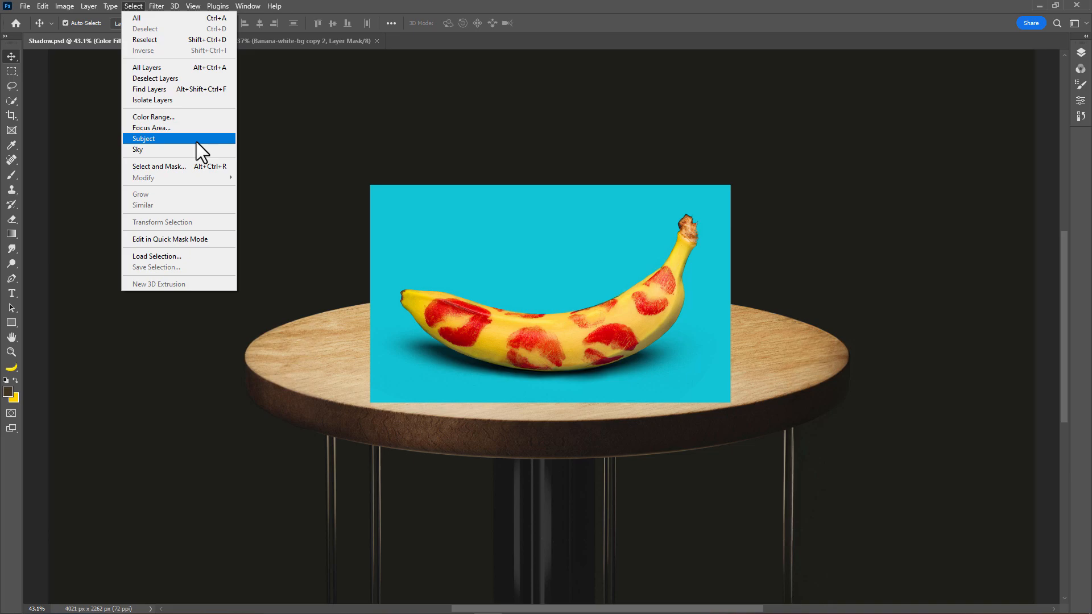
click(143, 139)
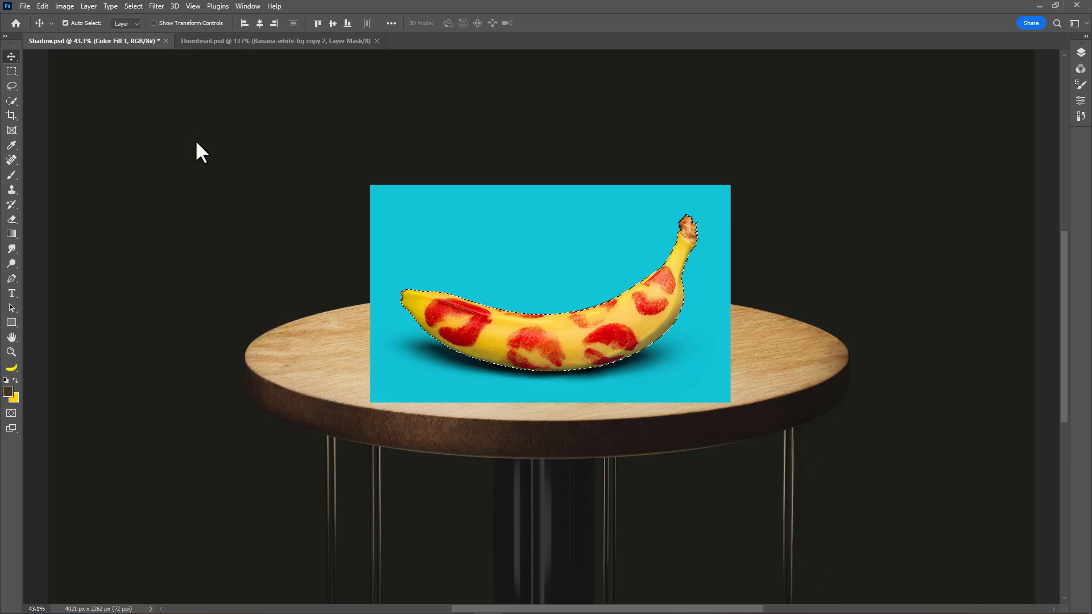
click(1082, 53)
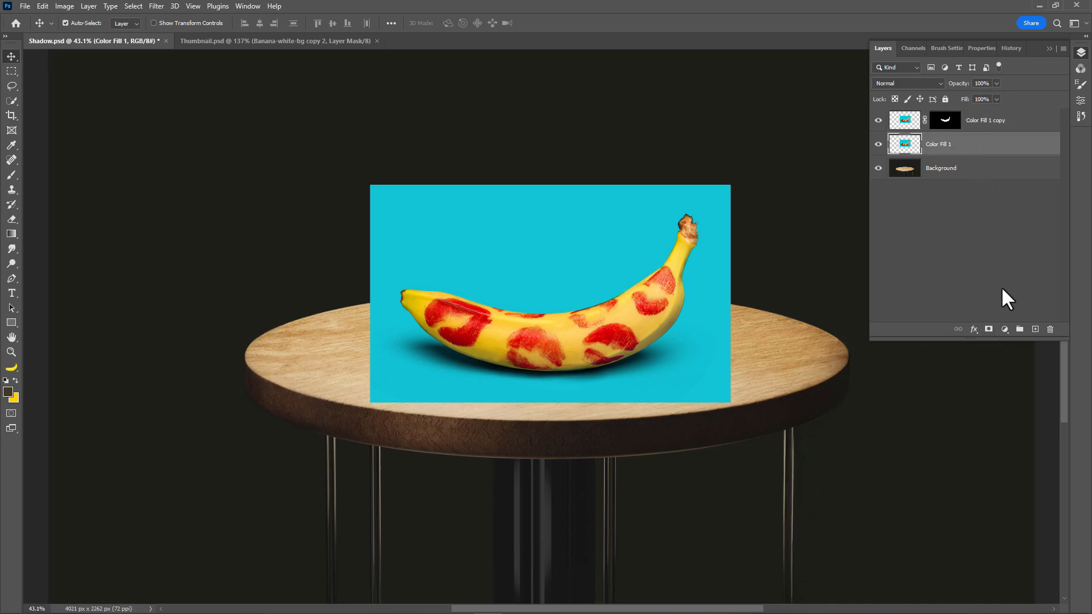
Step: Add Black & White and Levels (white point ~248) adjustments clipped to Color Fill 1
click(1005, 329)
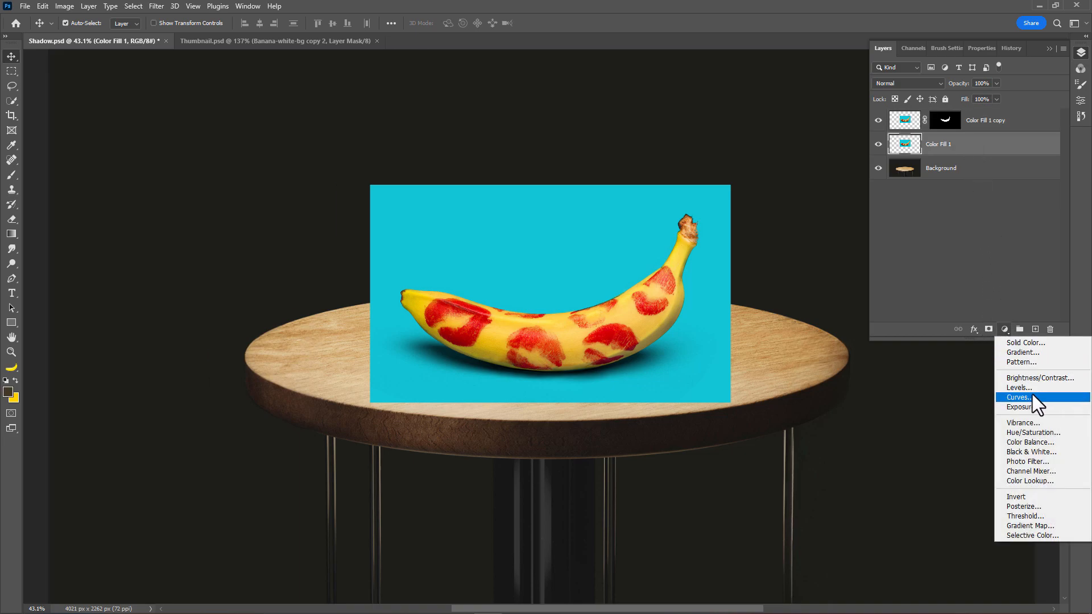
click(1031, 451)
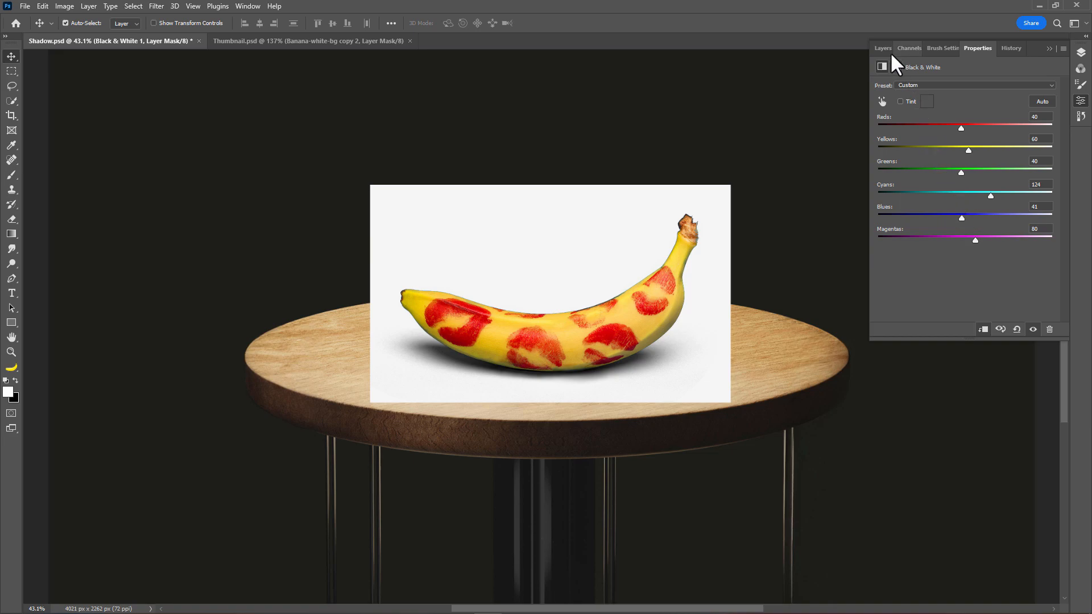
click(882, 48)
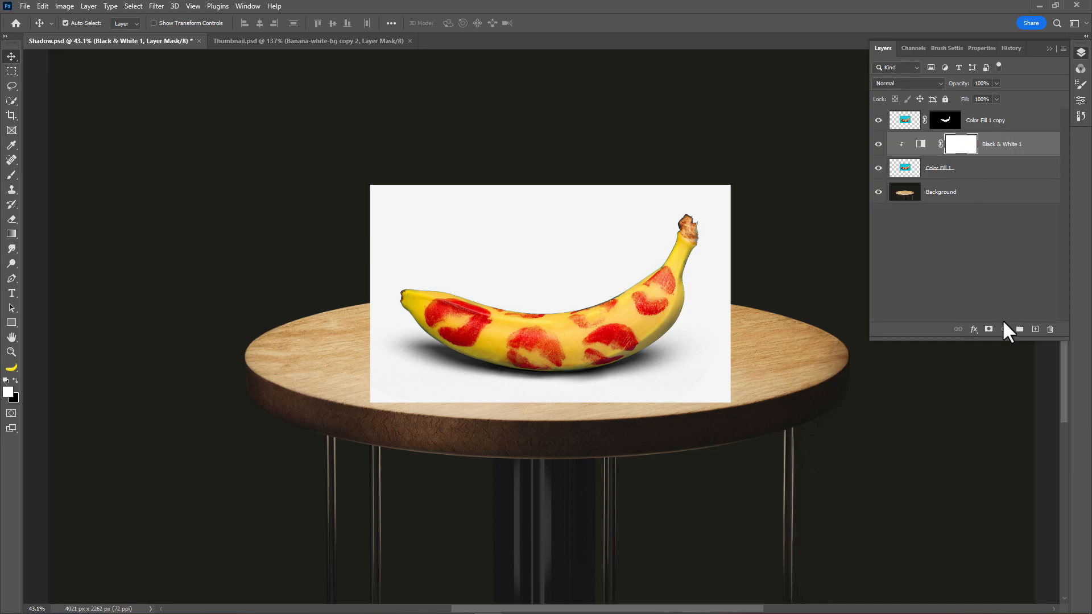
click(1004, 329)
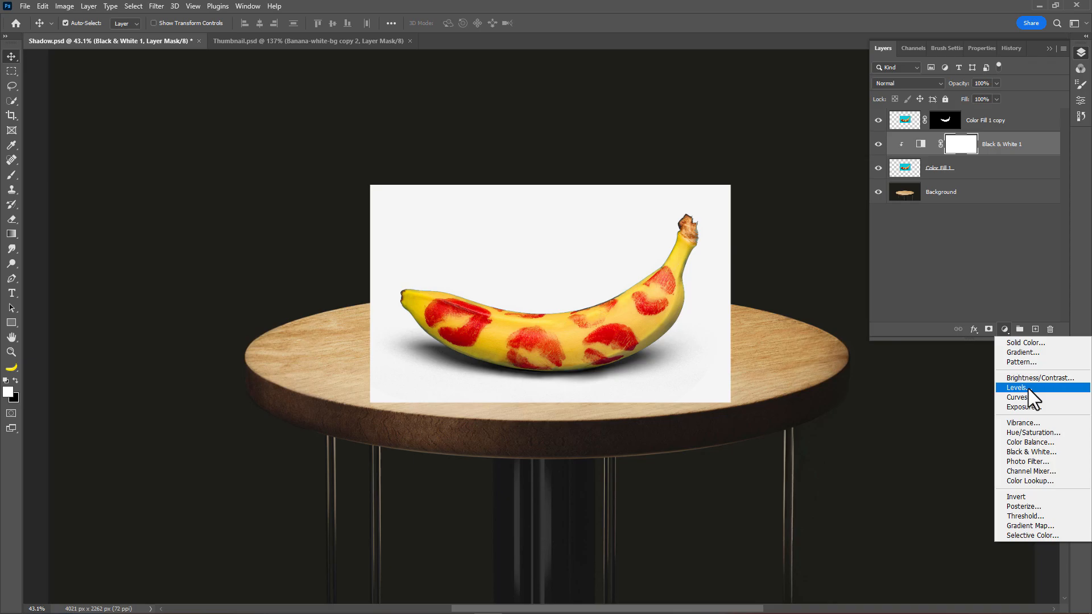
click(1018, 388)
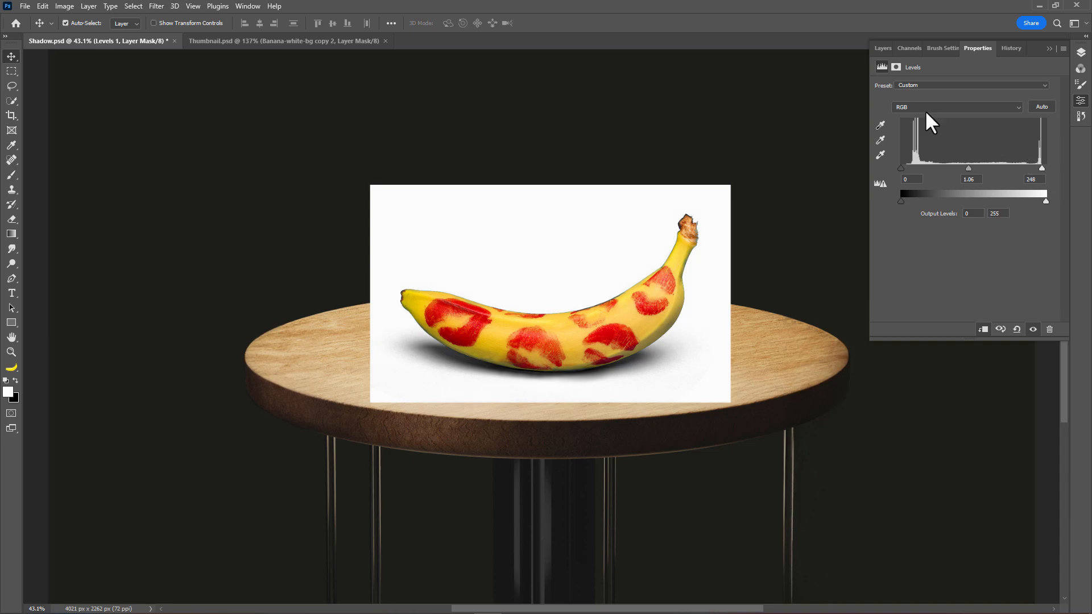
click(882, 48)
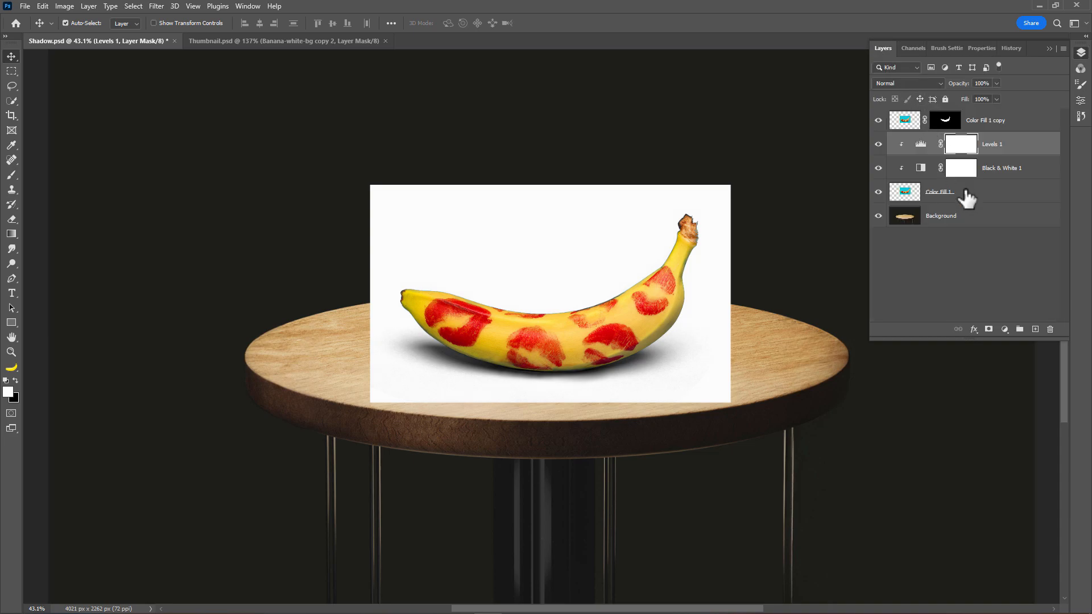
Step: Lasso-mask Color Fill 1 to the banana's shadow area and set it to Multiply
click(940, 191)
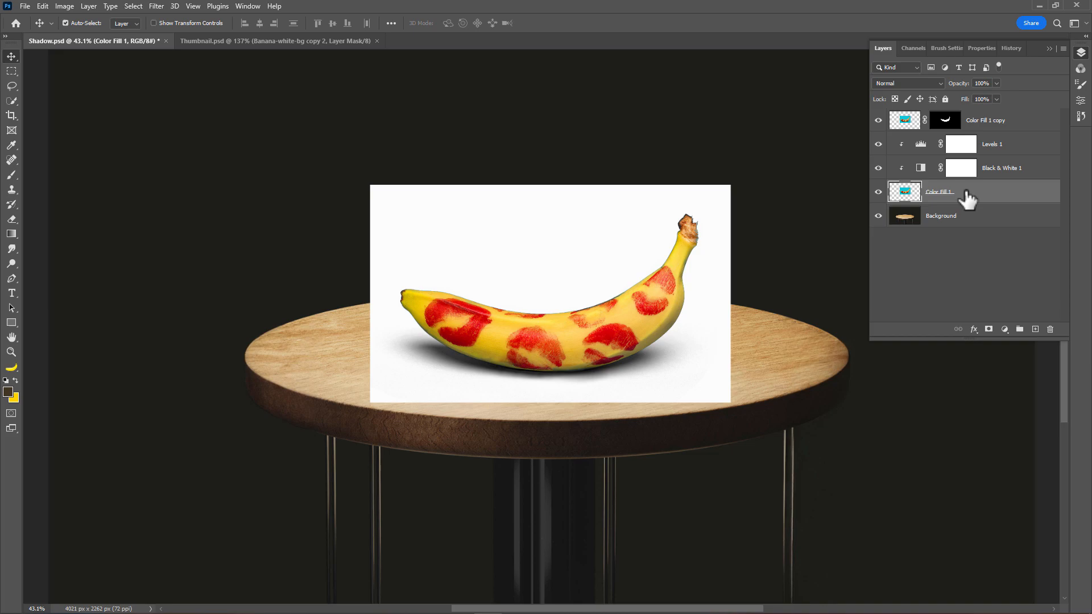
click(939, 191)
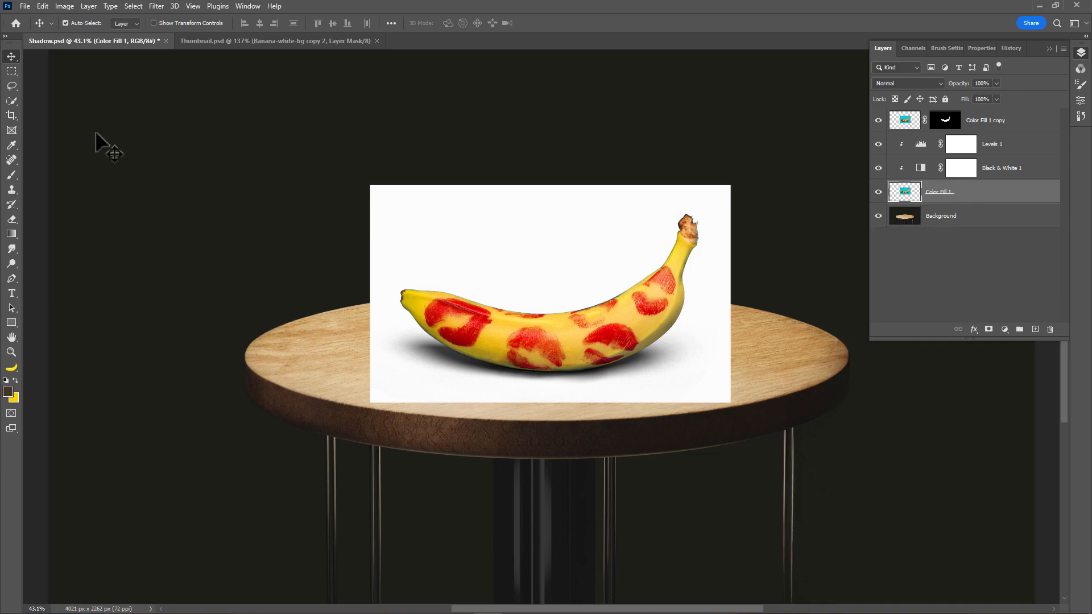
click(11, 87)
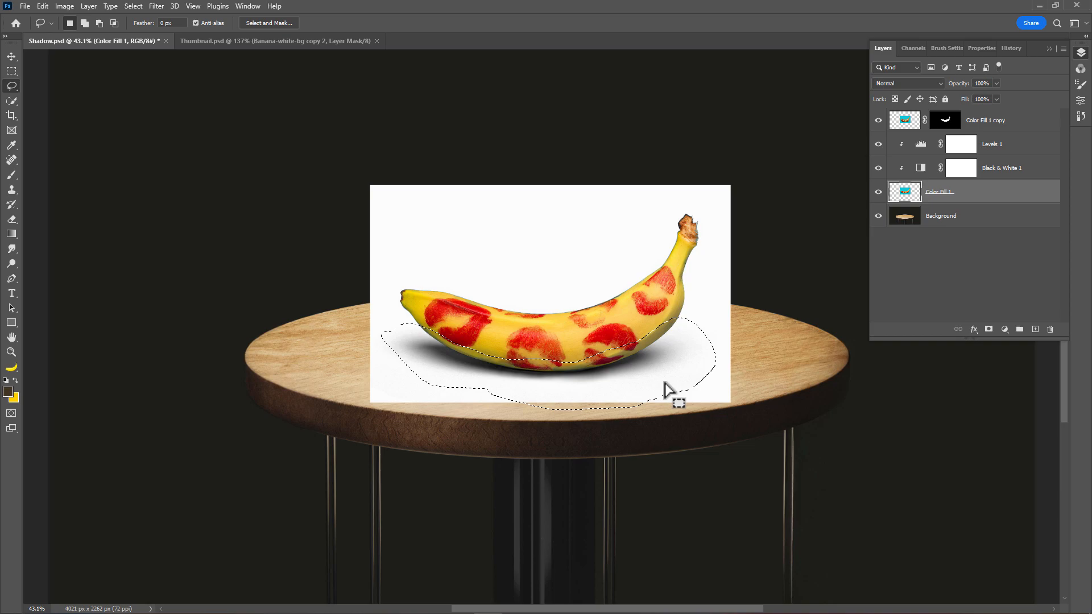
mouse_move(989, 338)
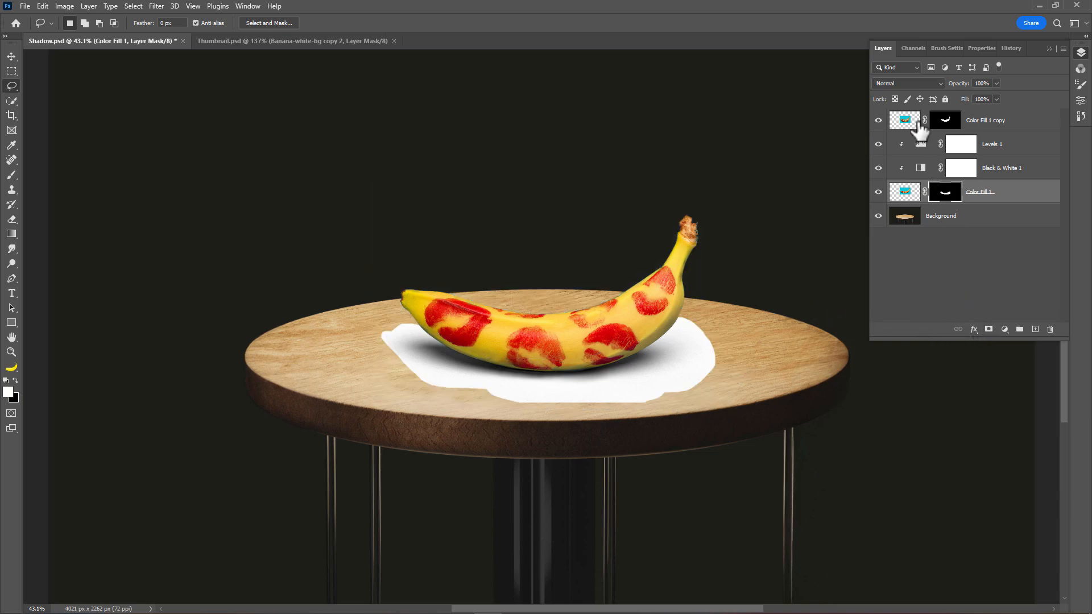
click(907, 83)
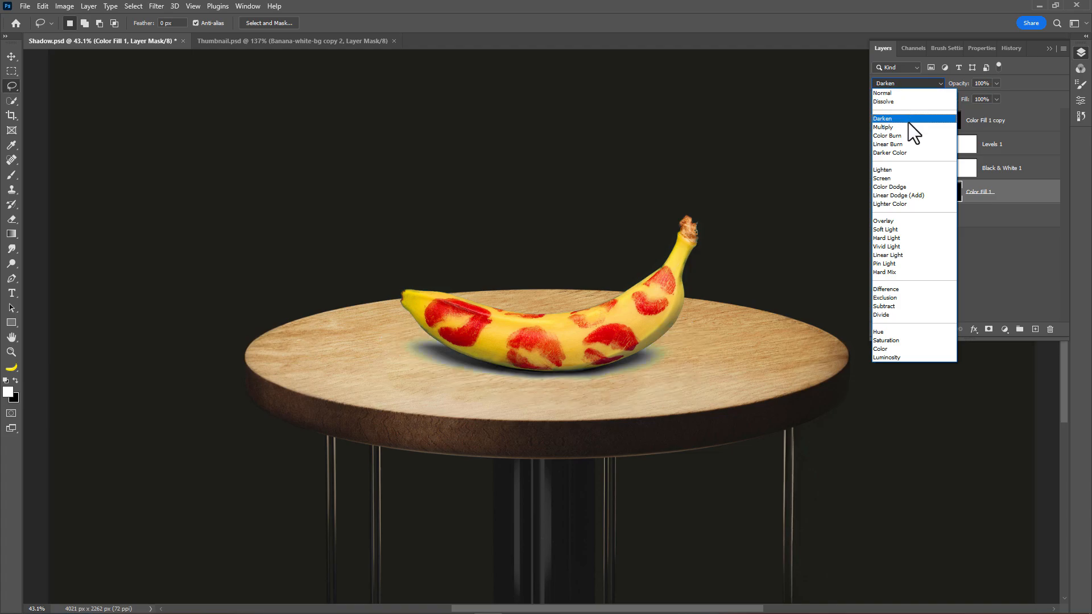
click(883, 127)
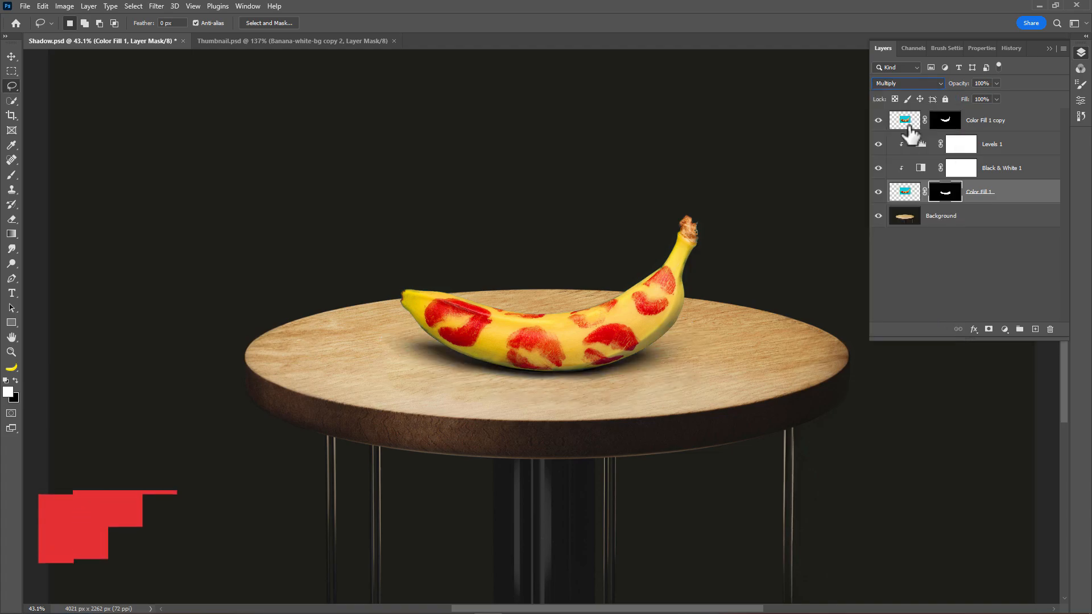
Step: Add a dark brown Solid Color fill above Levels 1, clipped to the layers below
click(989, 143)
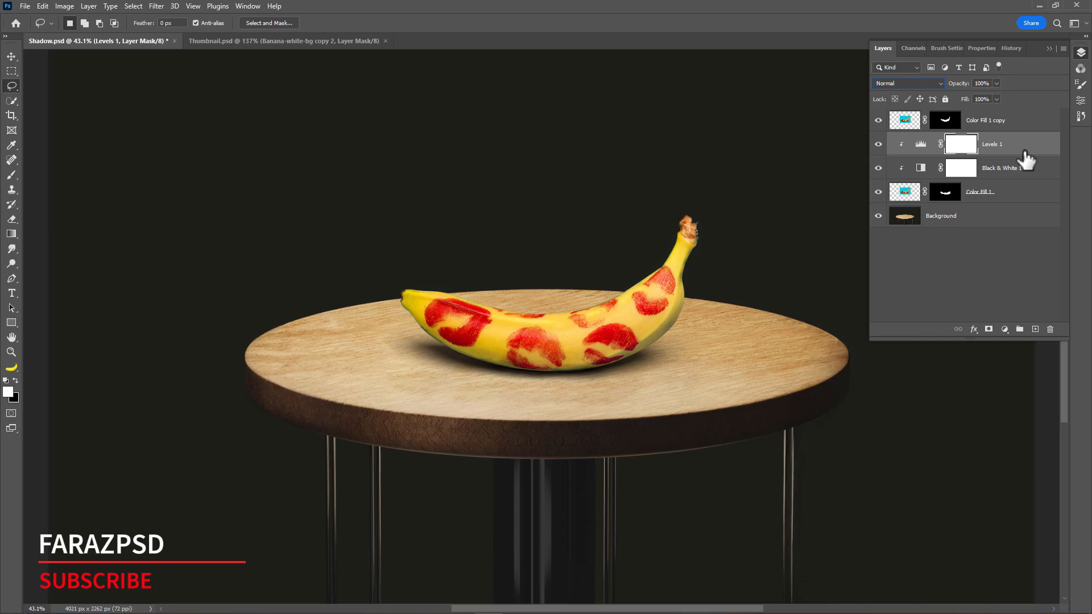
click(1005, 328)
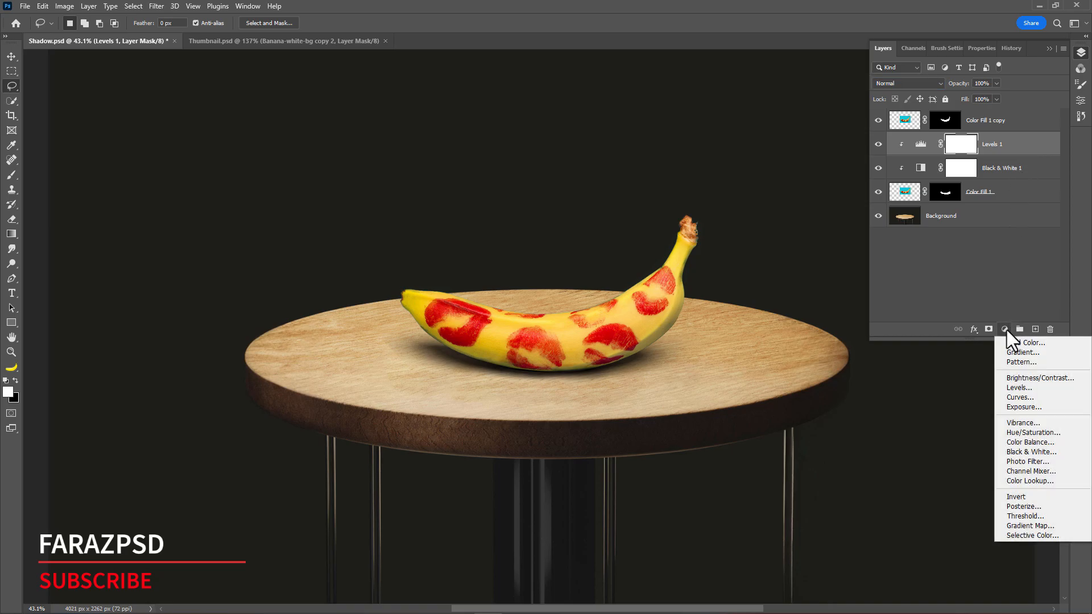
click(1030, 343)
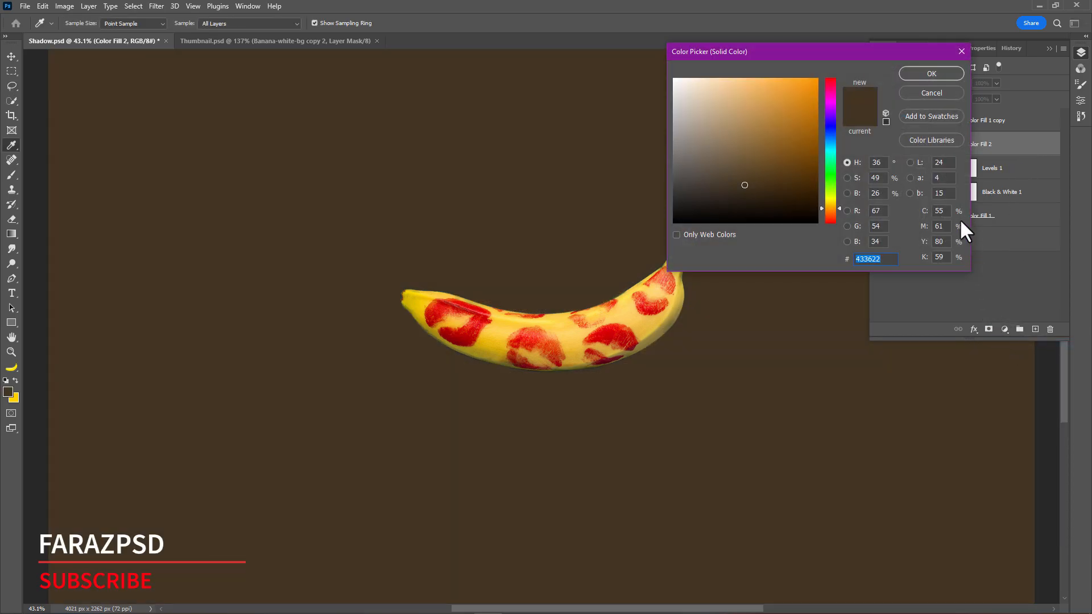
click(931, 73)
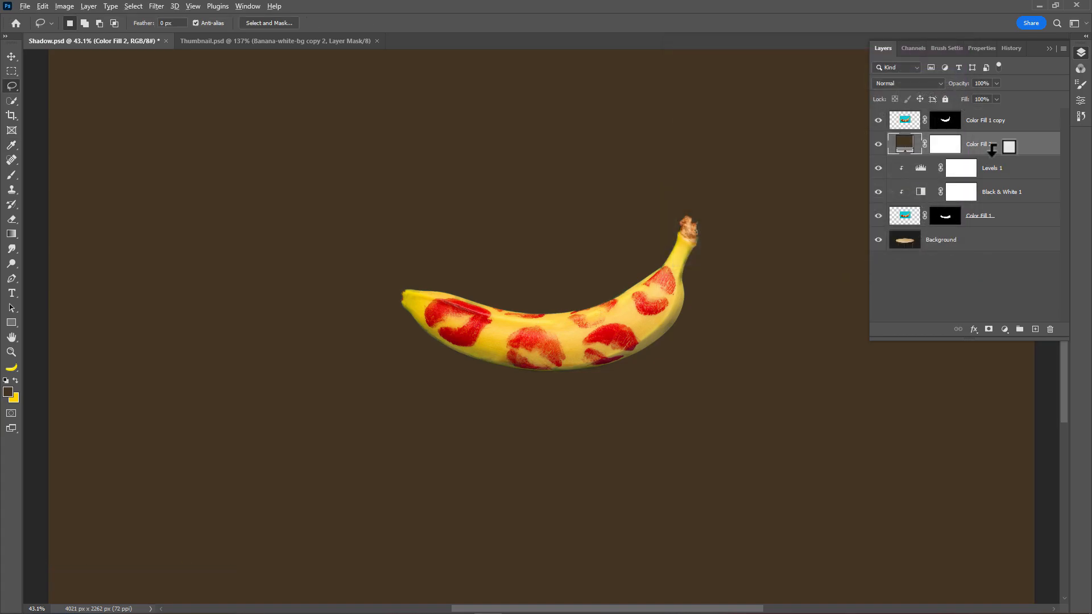
click(878, 144)
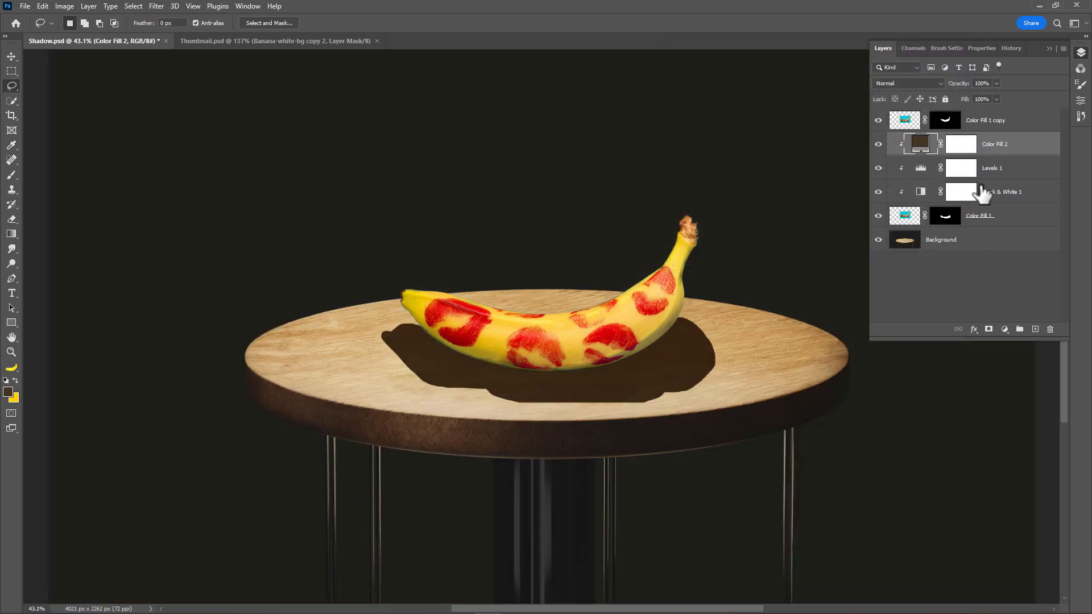
Step: Set the brown Color Fill 2 blend mode to Color
click(908, 83)
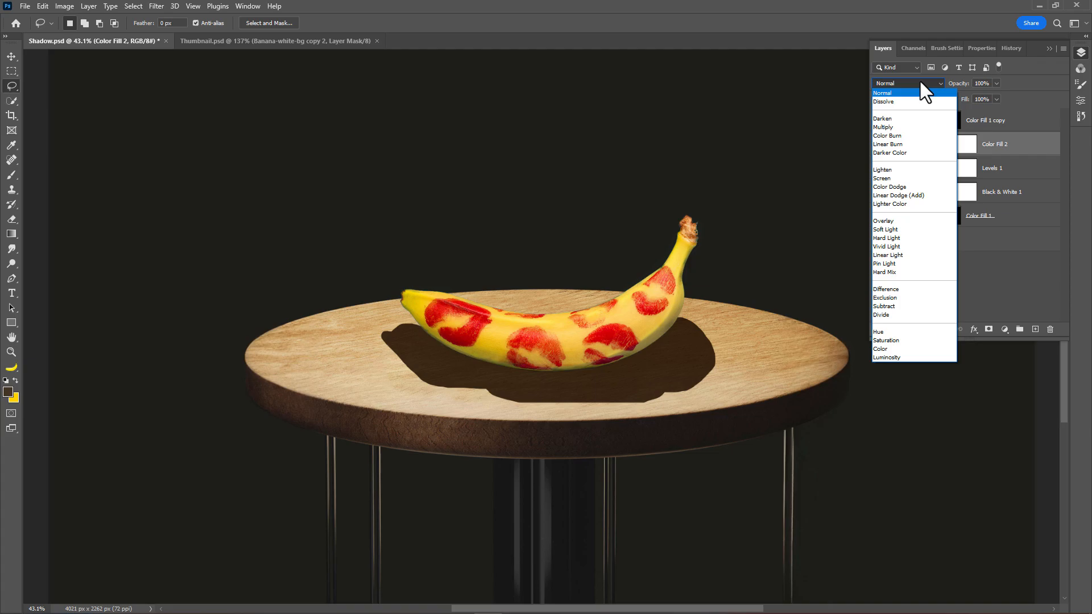
click(888, 254)
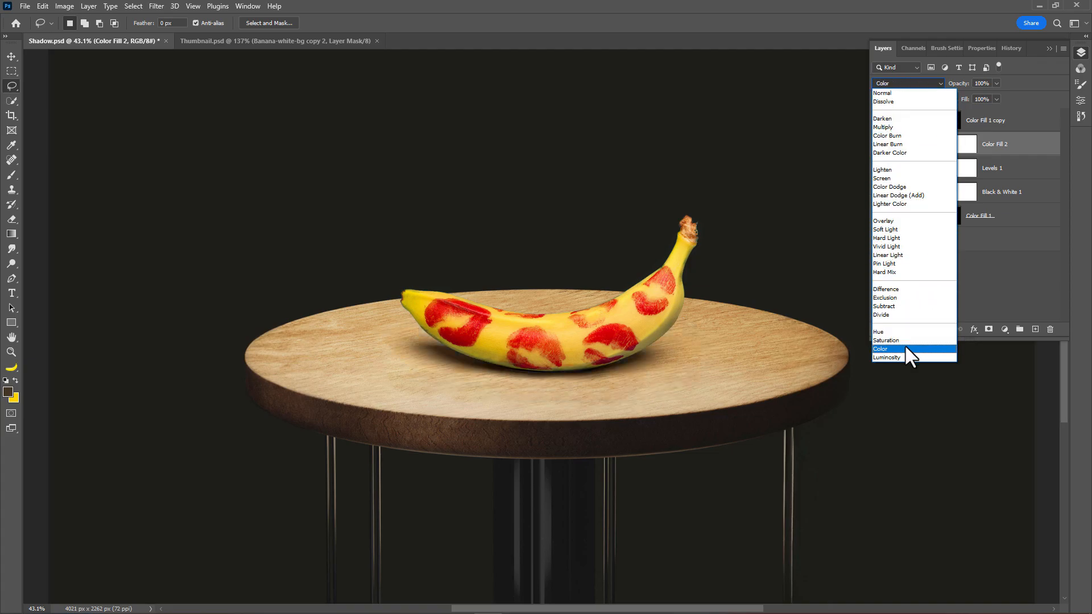
click(881, 349)
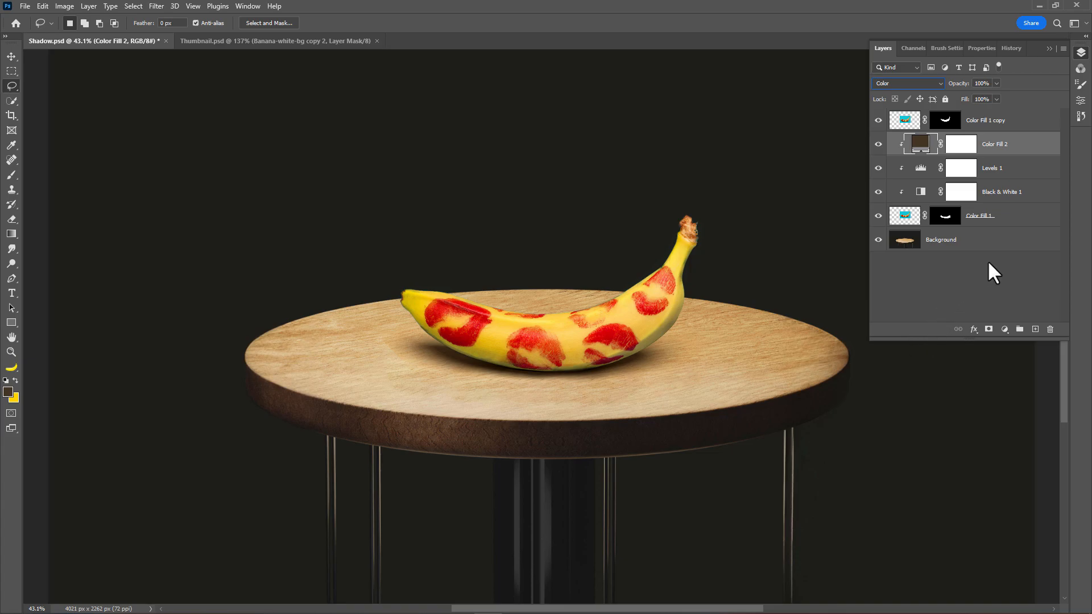
click(980, 215)
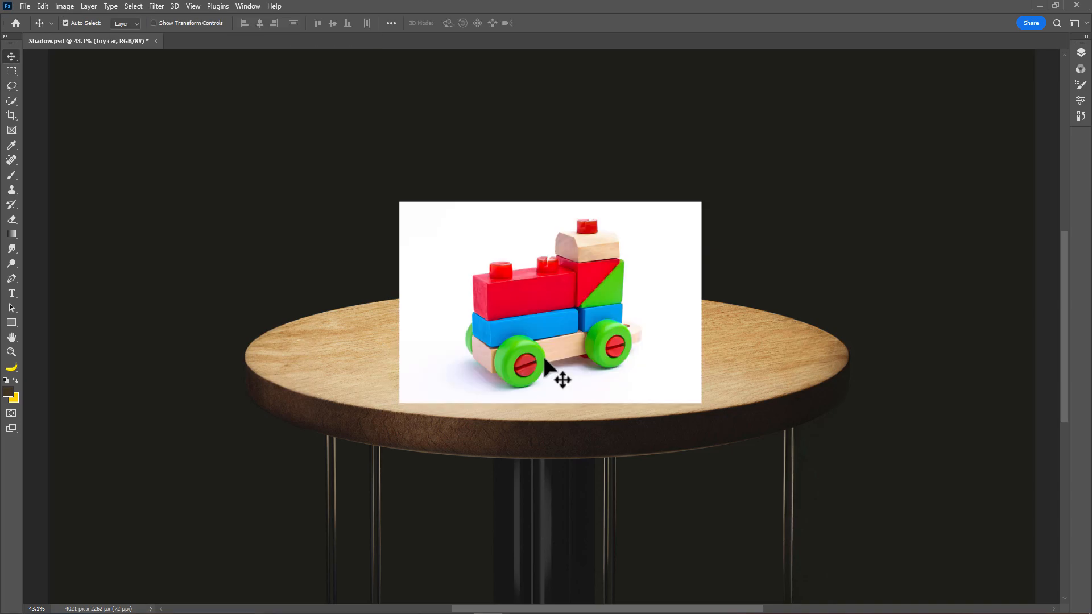
Step: Select the toy car and give a duplicate Toy car layer a car-shaped mask
click(133, 5)
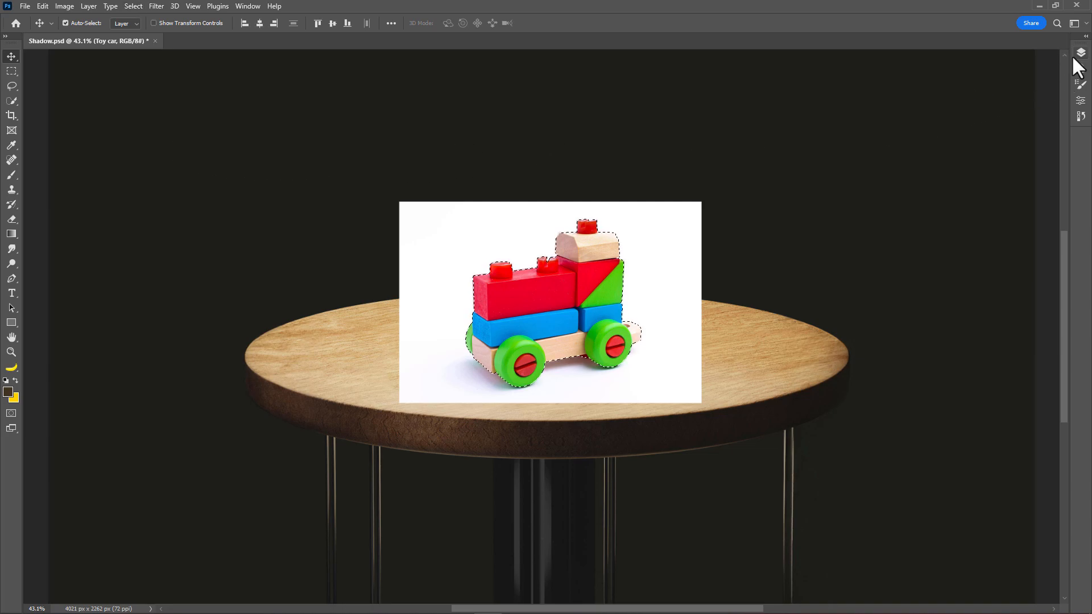
click(1080, 52)
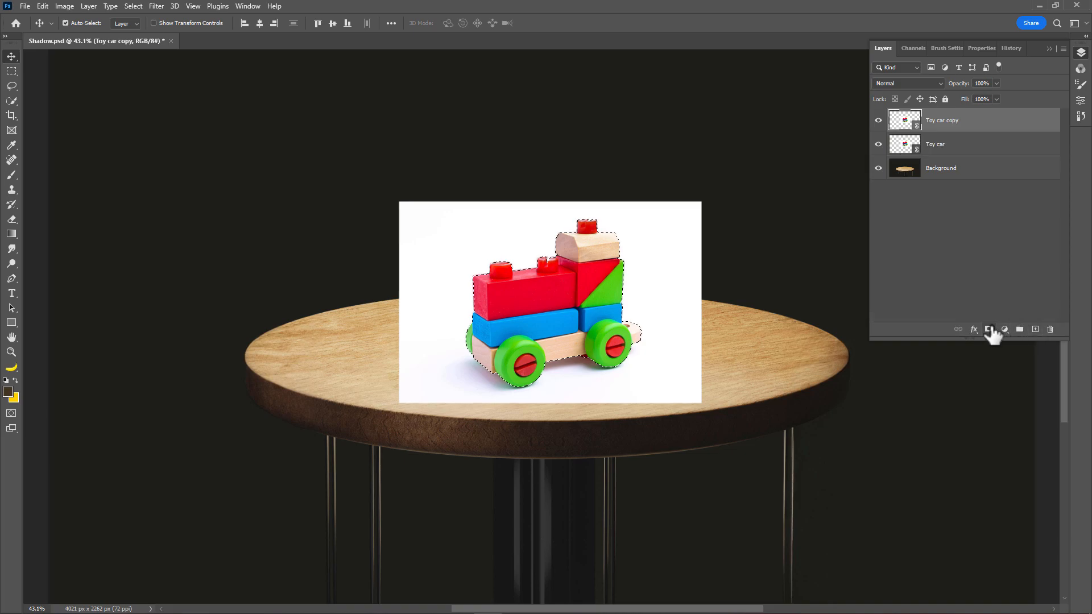
click(988, 328)
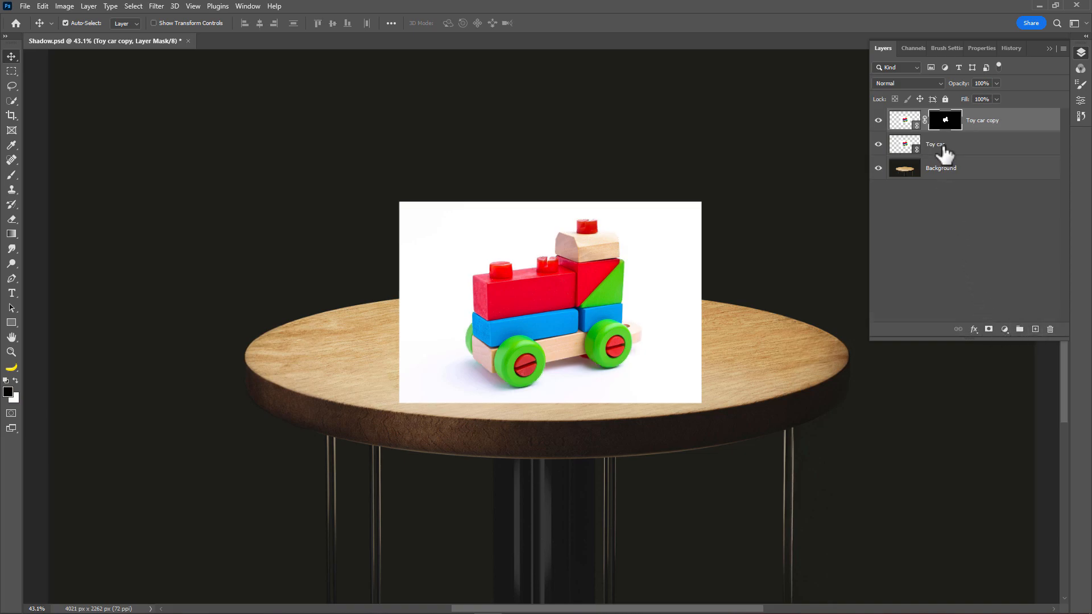
click(935, 144)
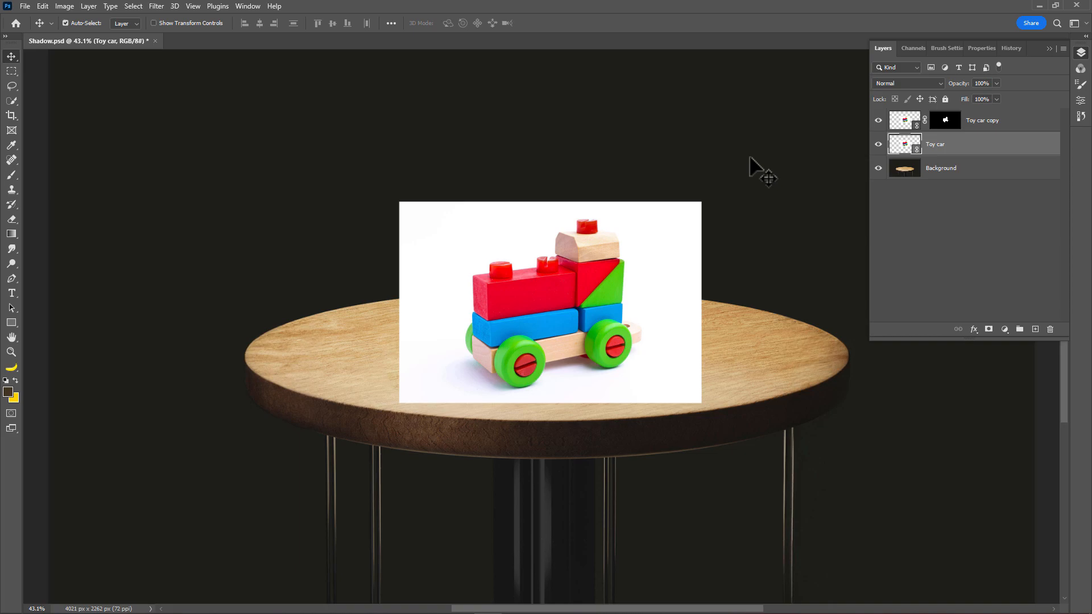
Step: Mask Toy car to a rectangle around its shadow, set Multiply, and add Levels (9, 0.77, 248)
click(12, 69)
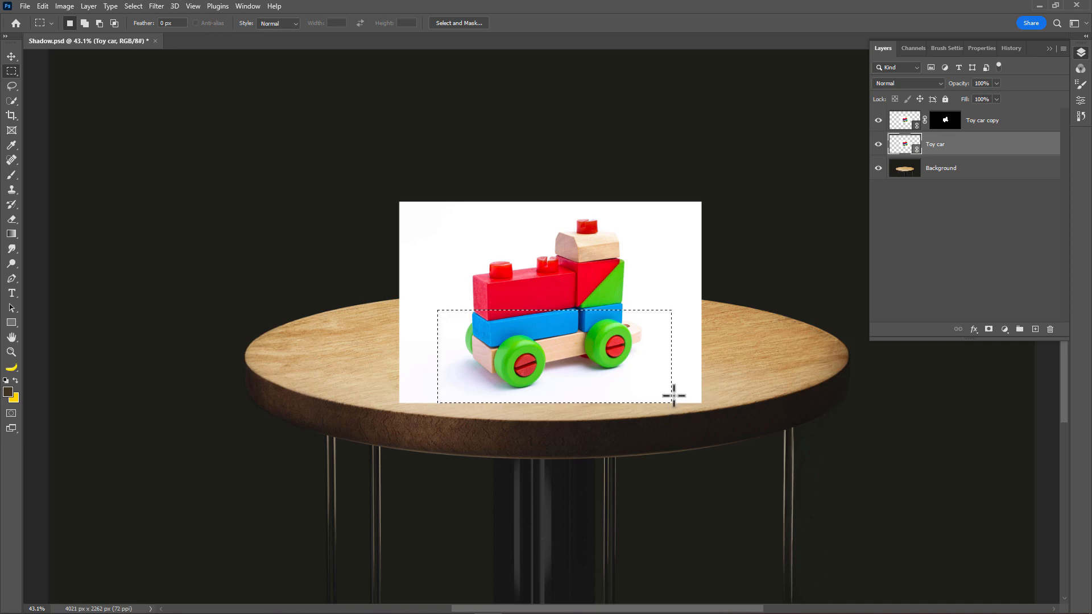
click(1005, 329)
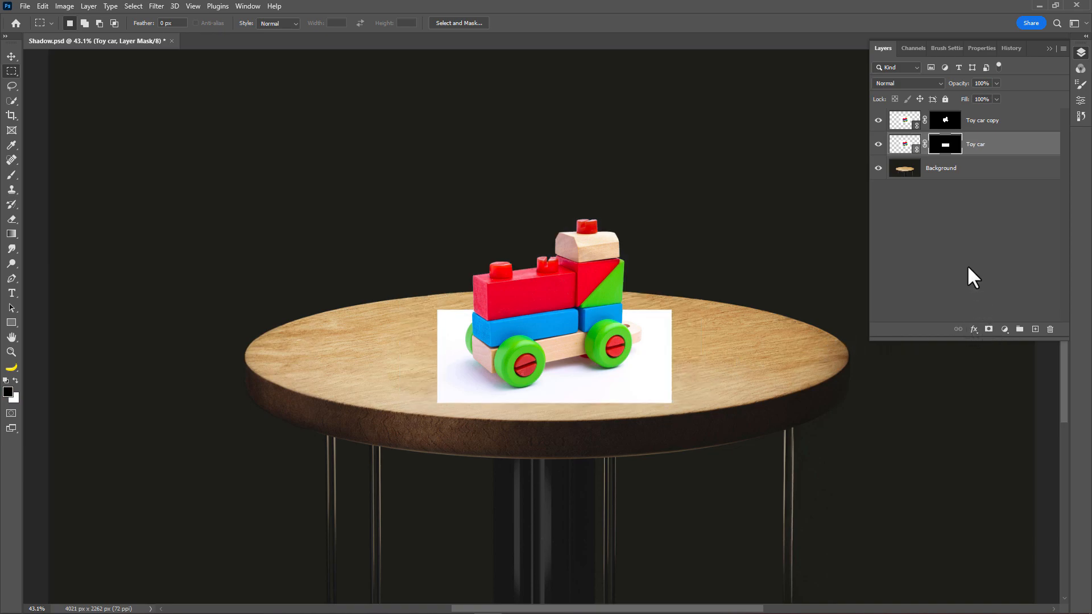
click(908, 83)
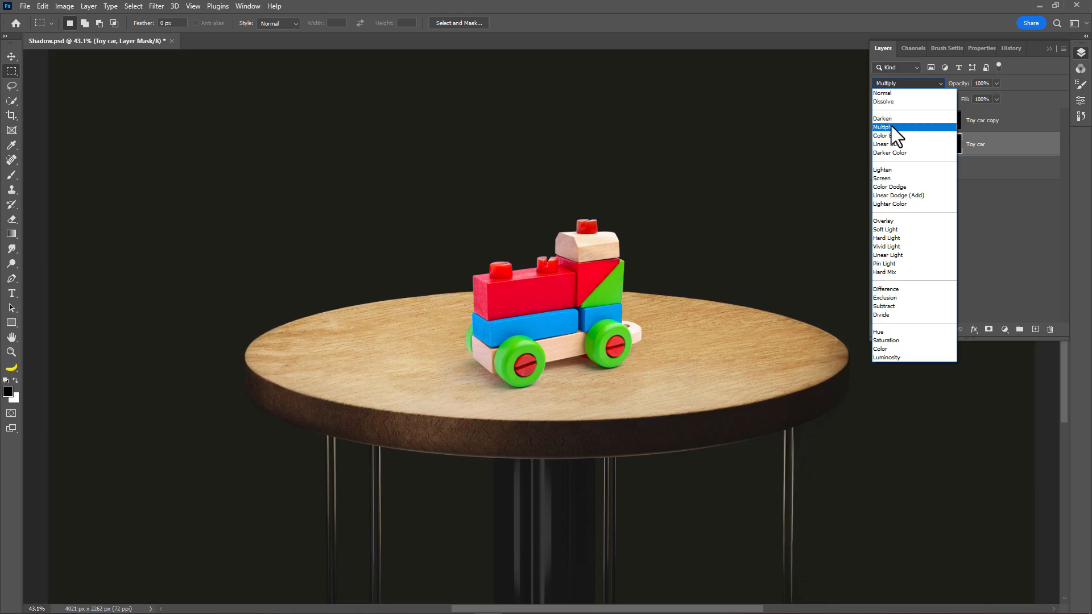
click(1005, 329)
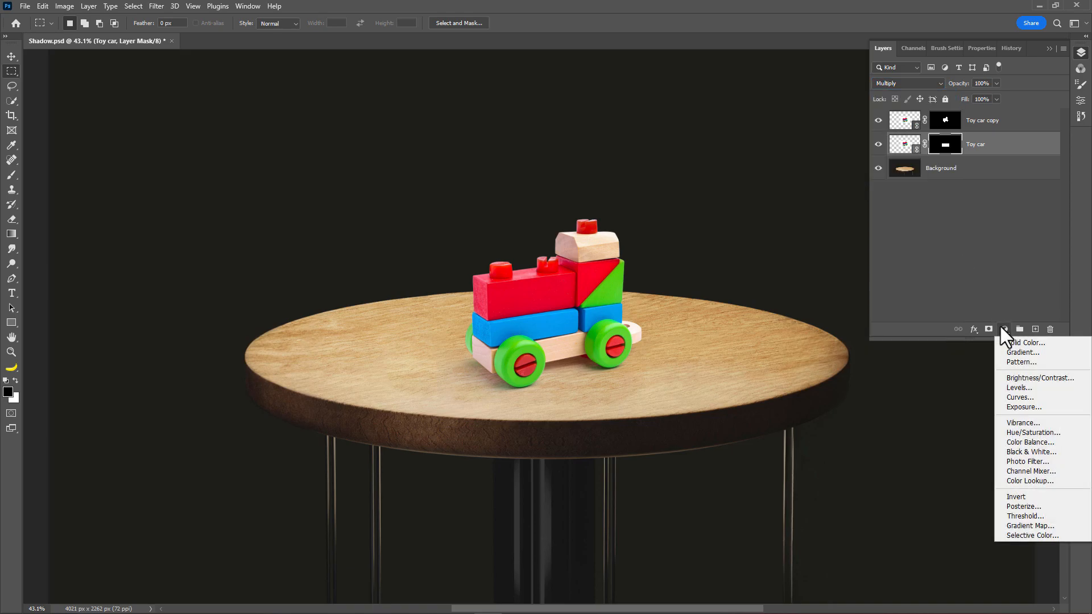
click(1019, 387)
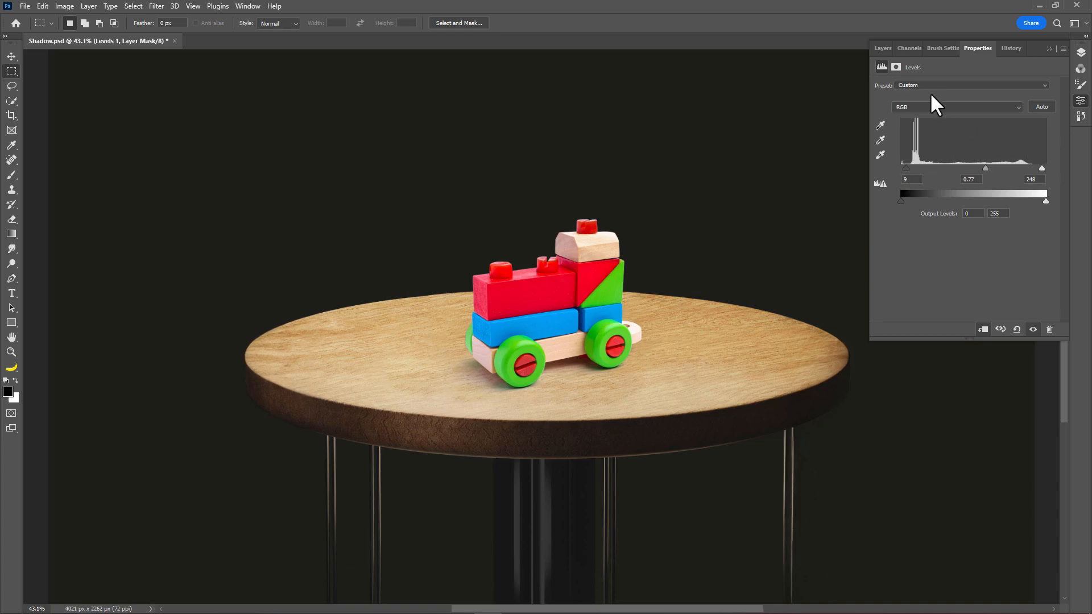
Step: Add a Black & White adjustment and a brown Solid Color fill above Levels 1
click(882, 48)
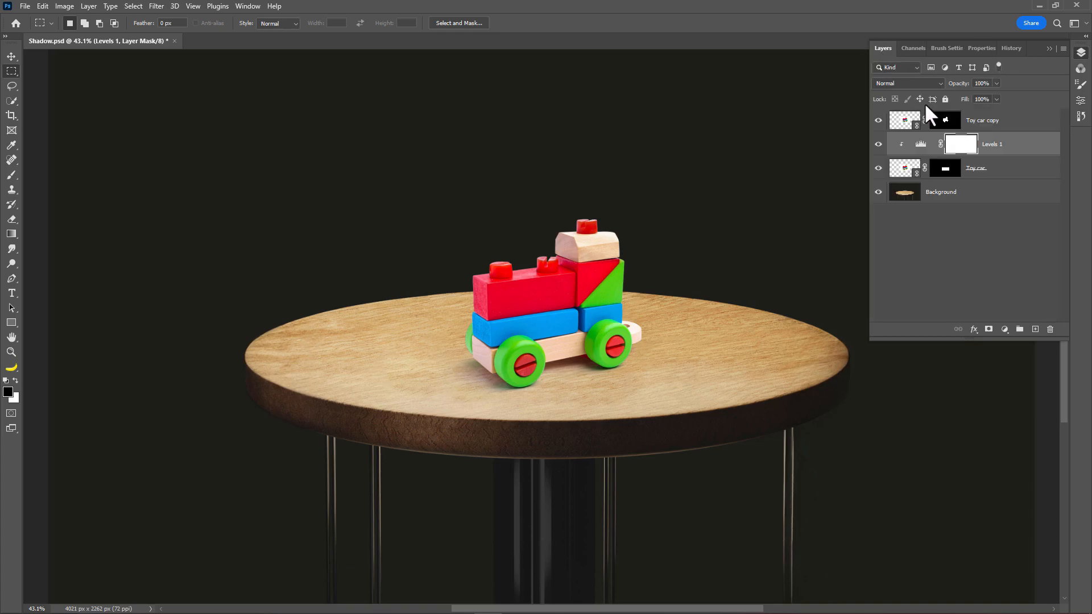
click(1005, 329)
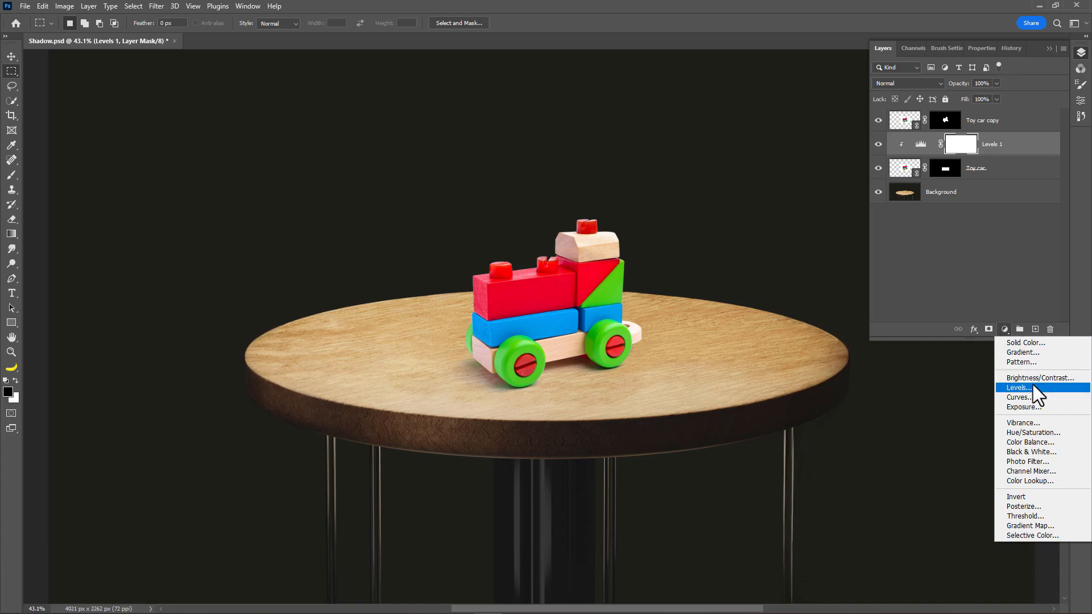
click(1030, 452)
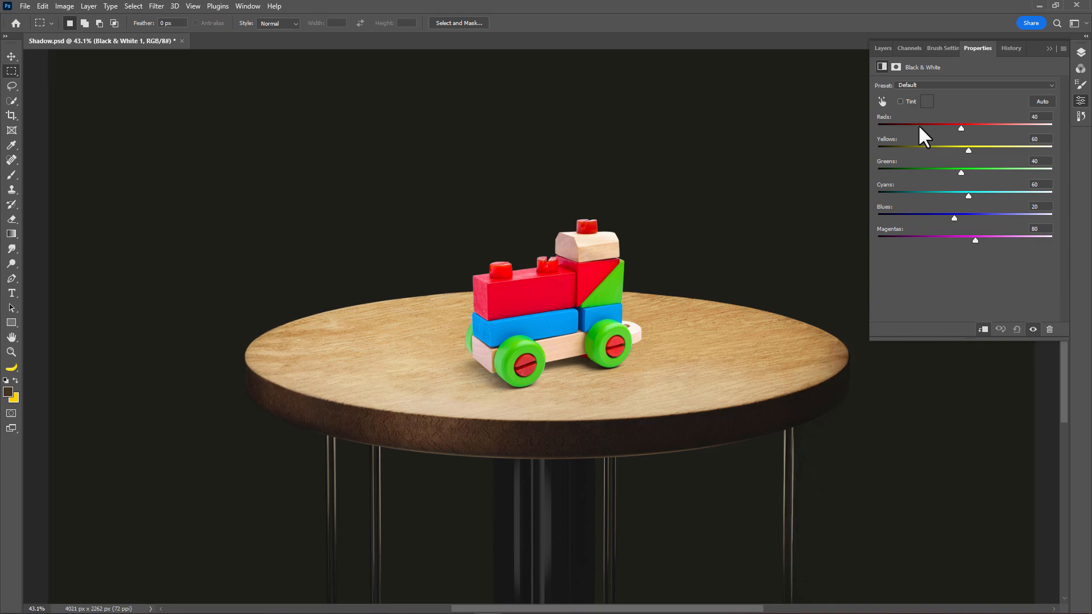
click(882, 48)
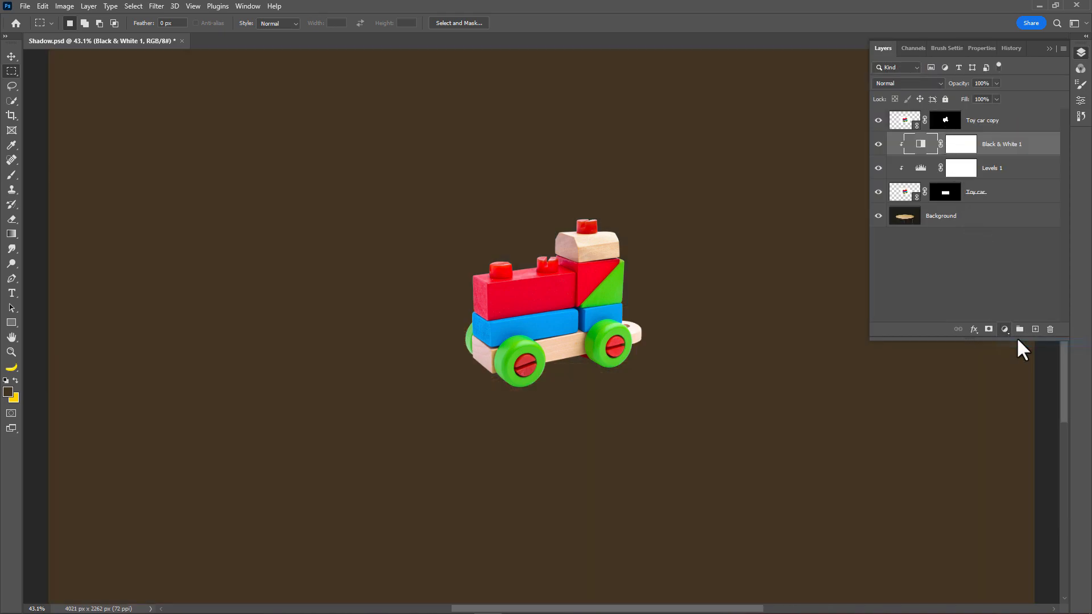
click(1005, 328)
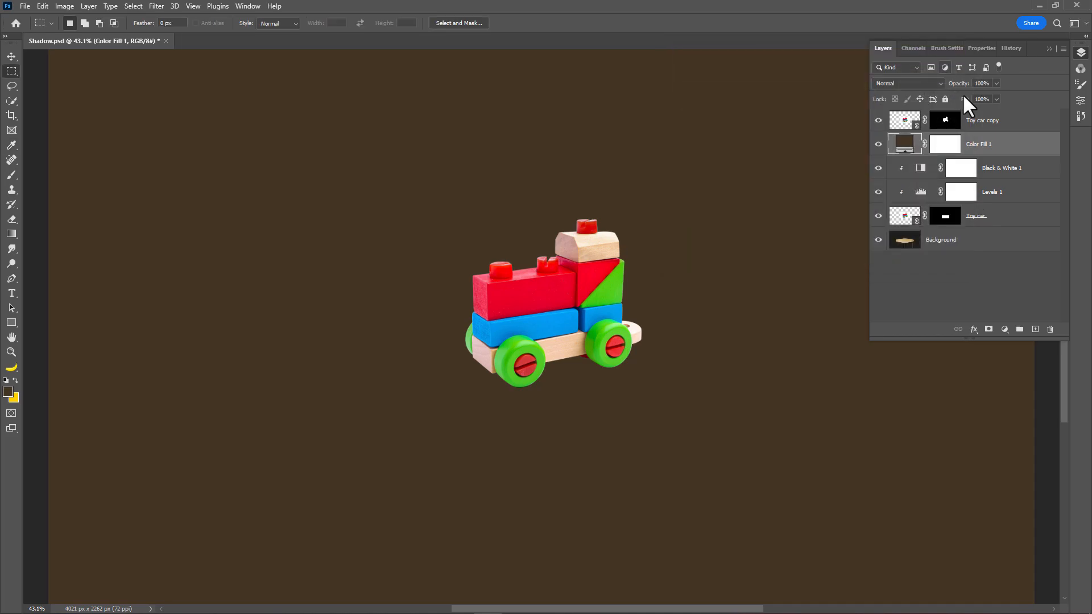
Step: Clip Color Fill 1 to Black & White 1 and set its blend mode to Color
click(879, 144)
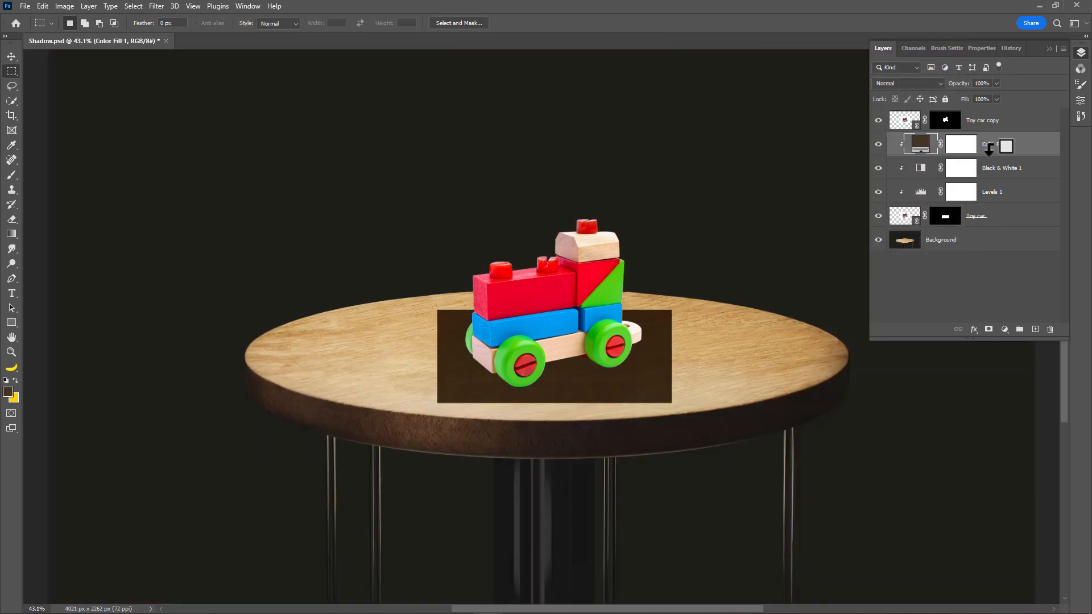
click(909, 83)
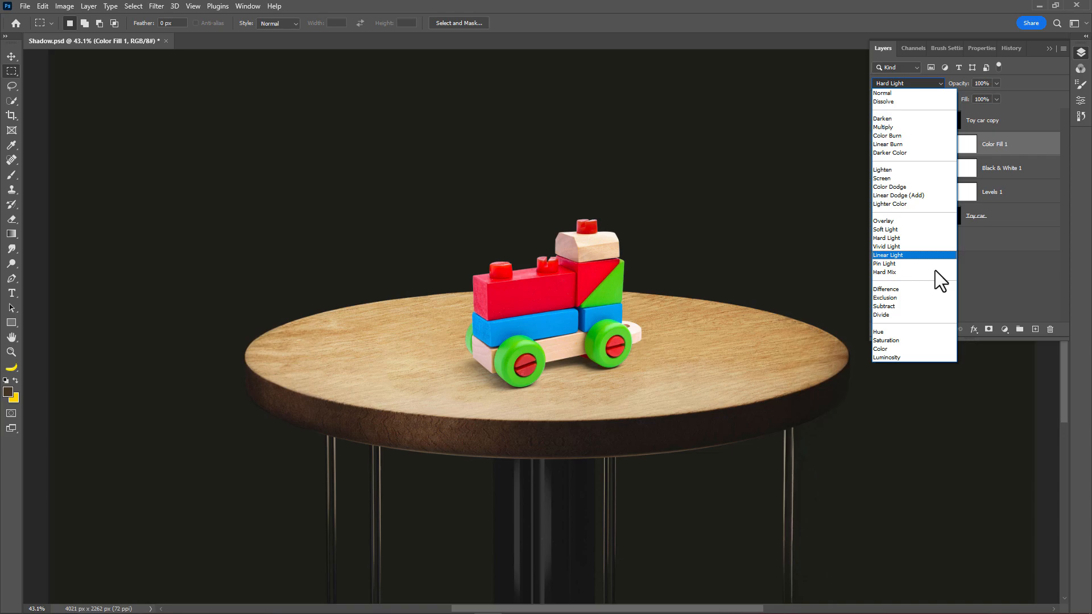
click(880, 349)
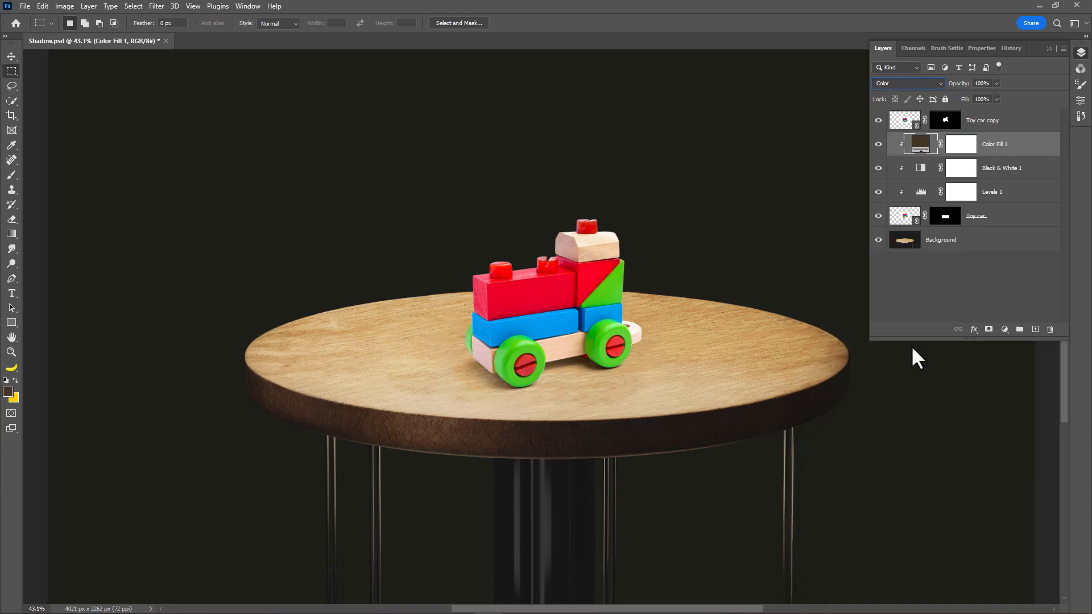
mouse_move(1055, 55)
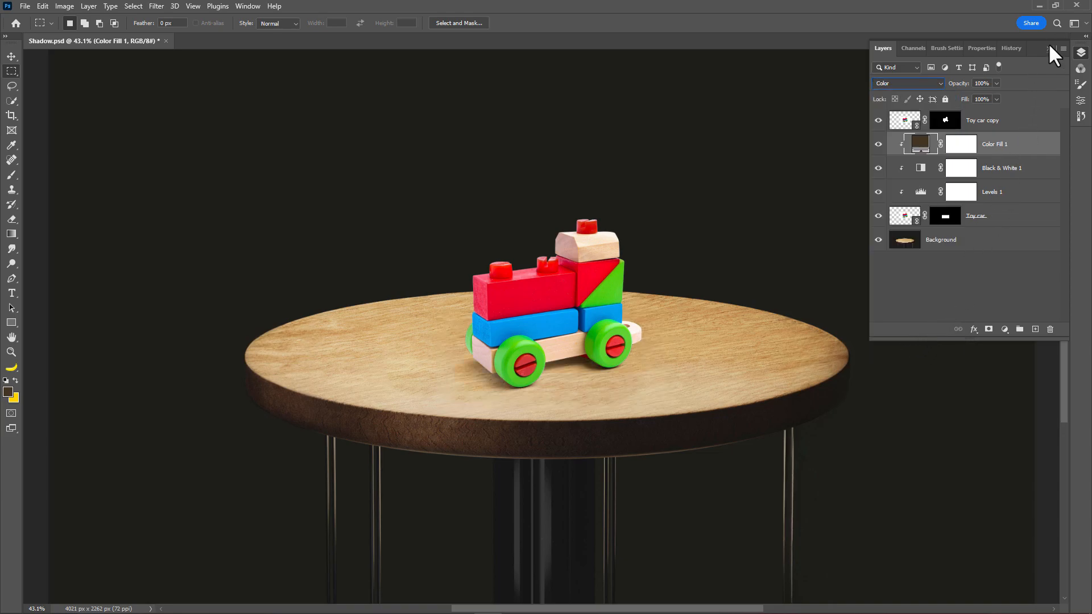